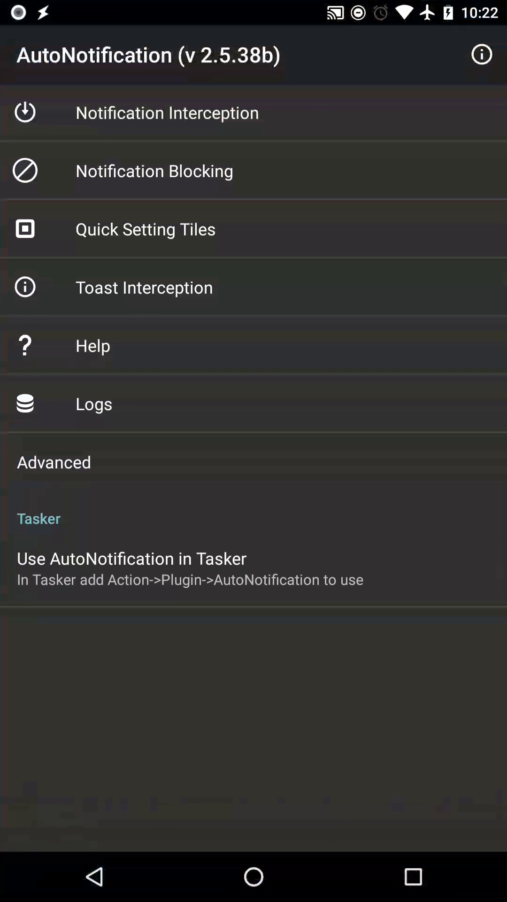
Enter Notification Blocking, which warns that the intercept service is not running.
click(166, 113)
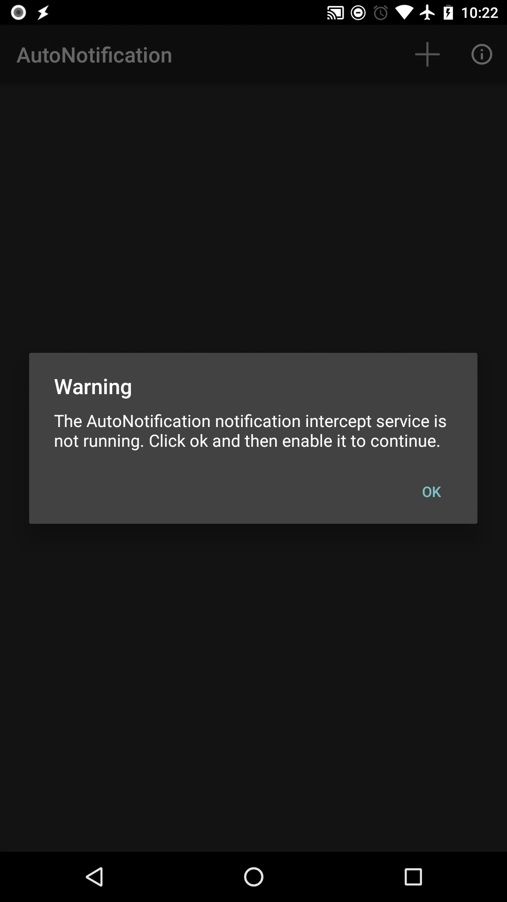
Acknowledge the warning and allow Notification Intercept to read notifications in Android Settings.
click(432, 491)
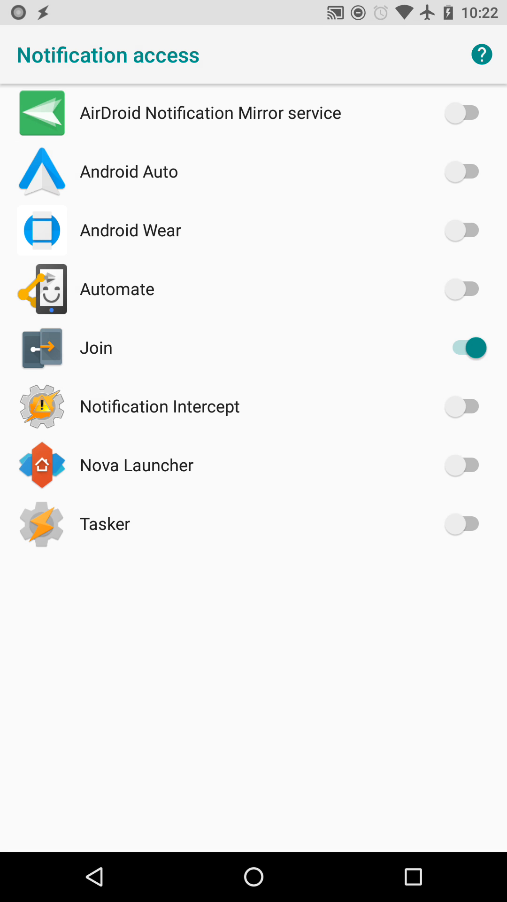
click(464, 406)
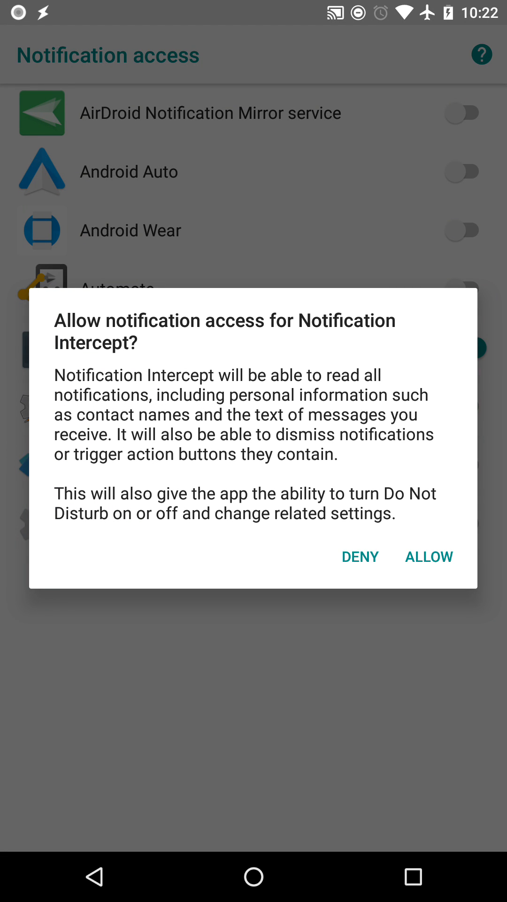
click(429, 556)
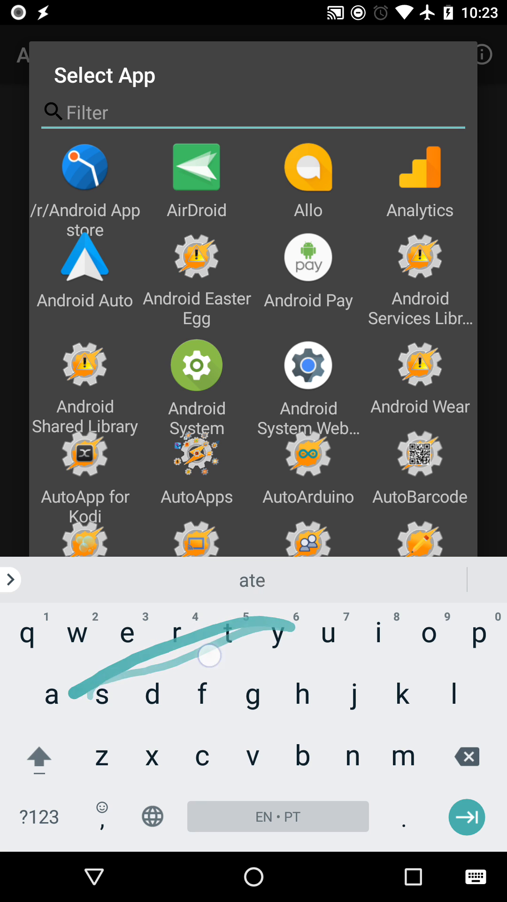
Filter apps for 'system', choose Android System, and enter title filter 'running in the background'.
text(system)
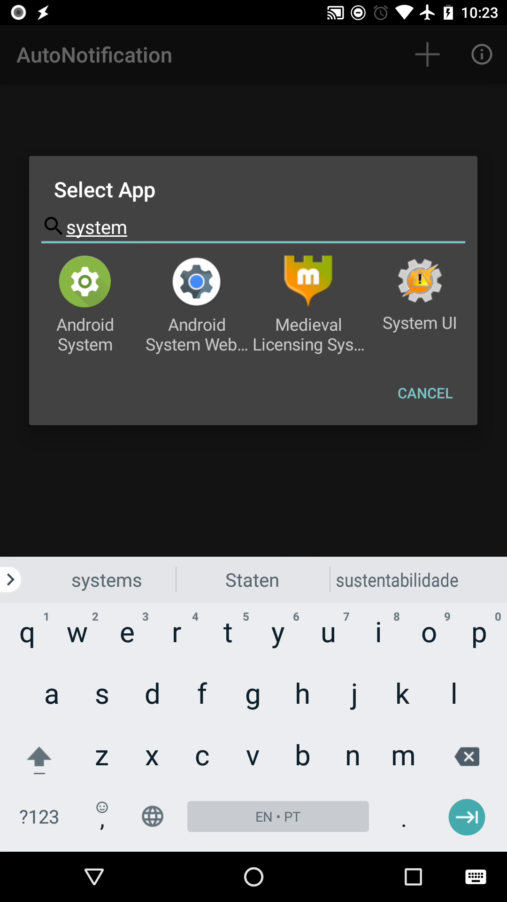
click(85, 282)
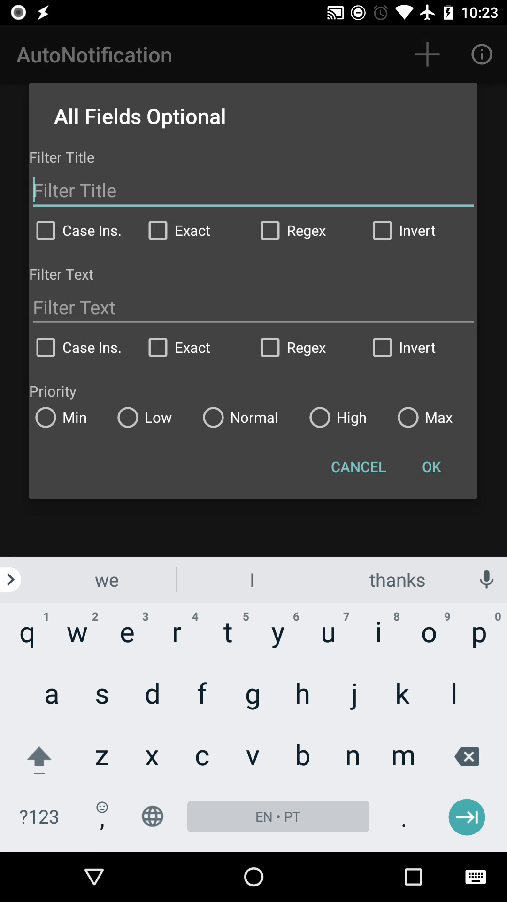
text(running)
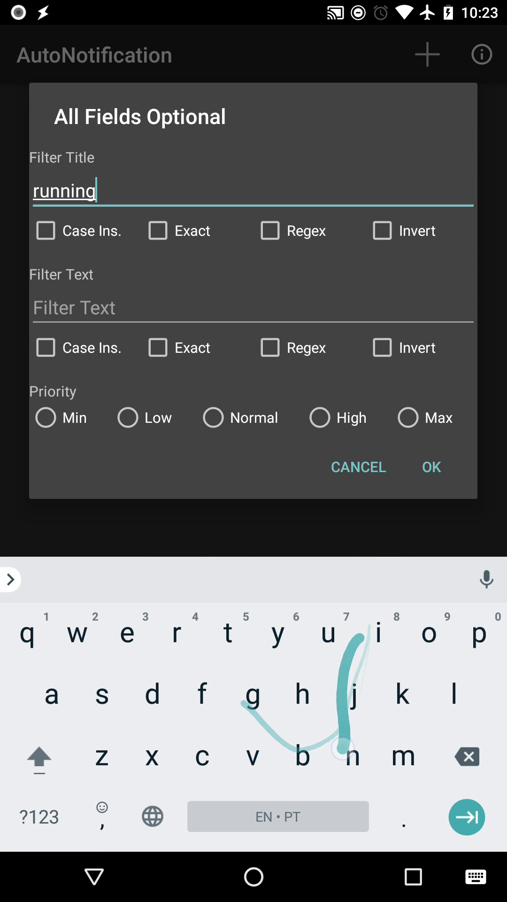
text(in the)
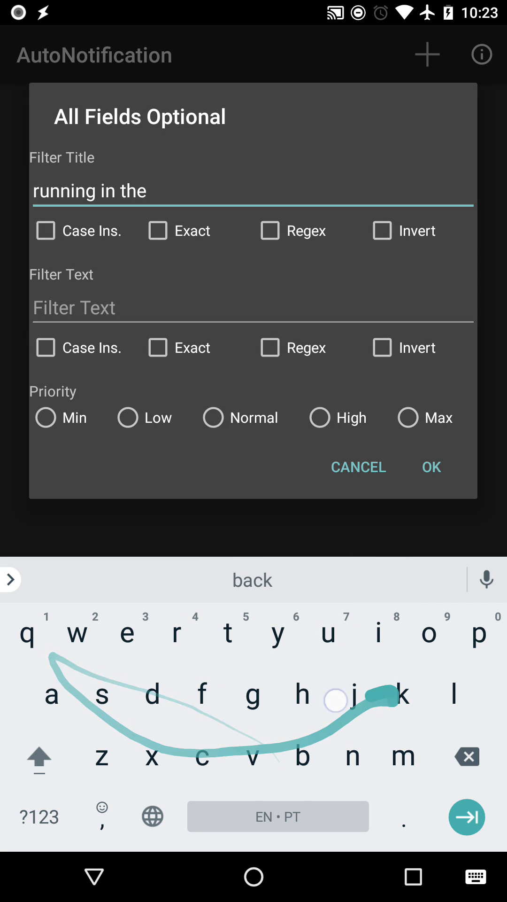
text(background)
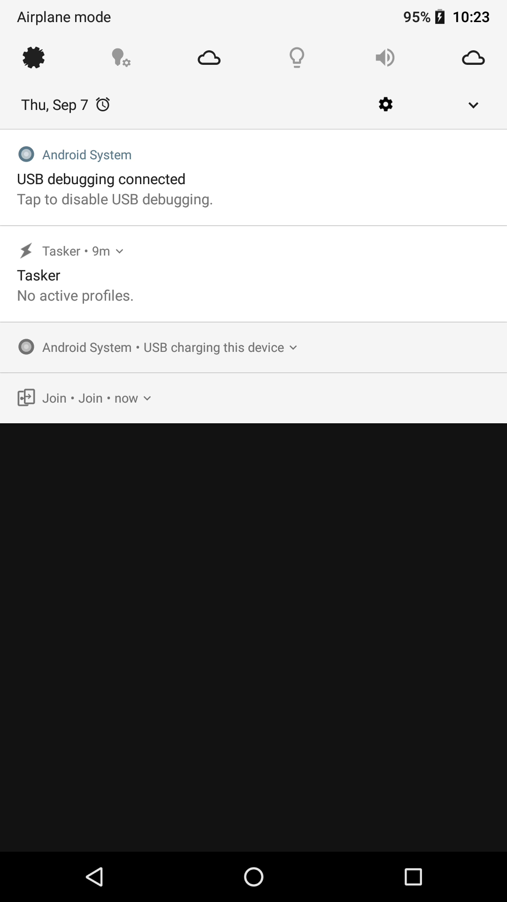
click(233, 347)
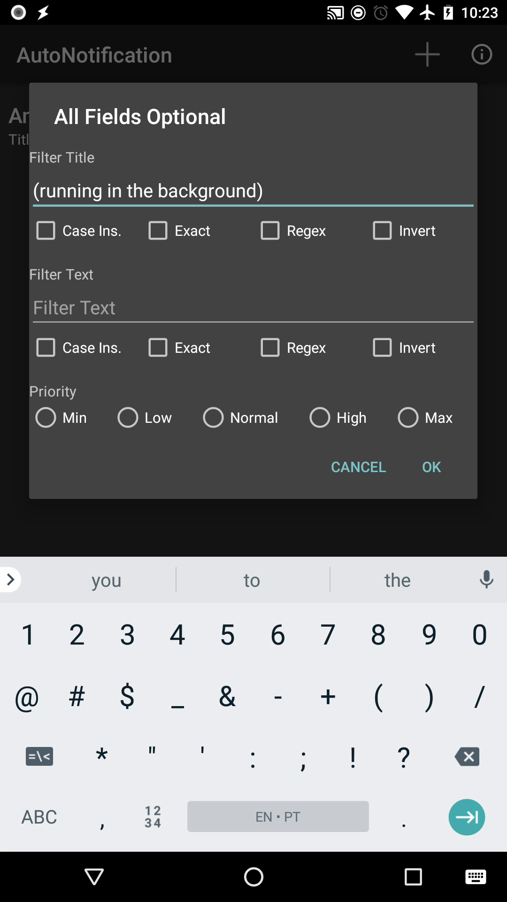
Change the title filter to '(running in the background)|(USB)' as a regex and save the rule.
text(()
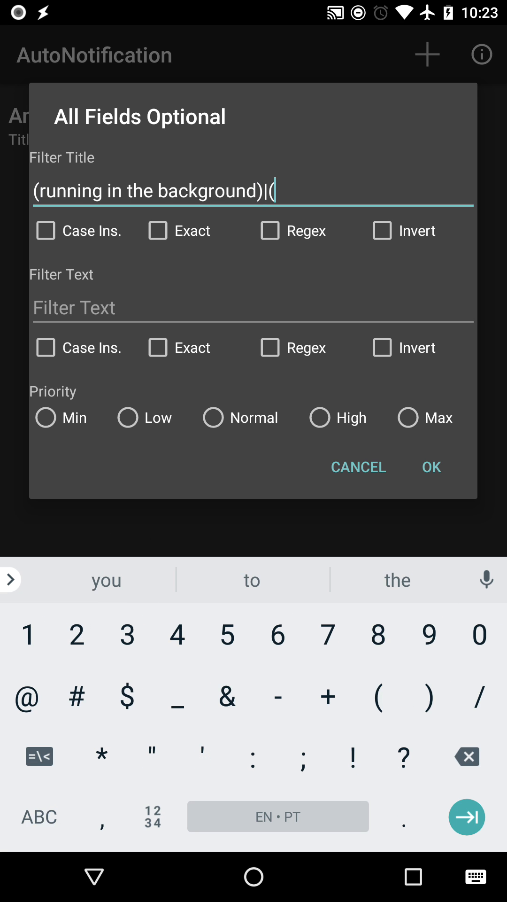
text(USB)
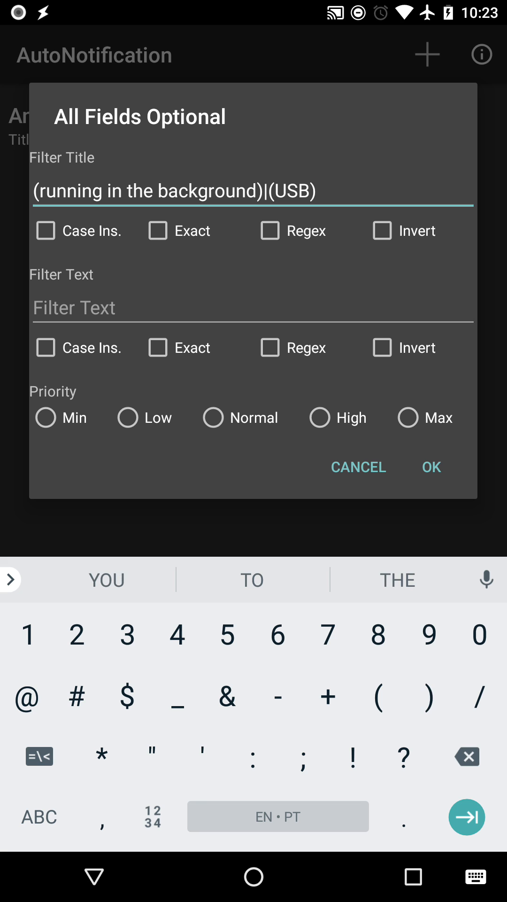
click(269, 231)
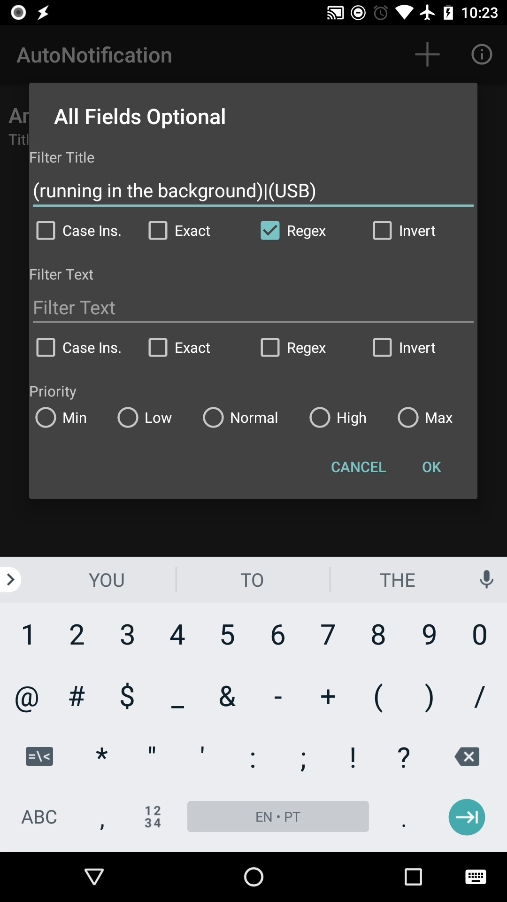
click(432, 467)
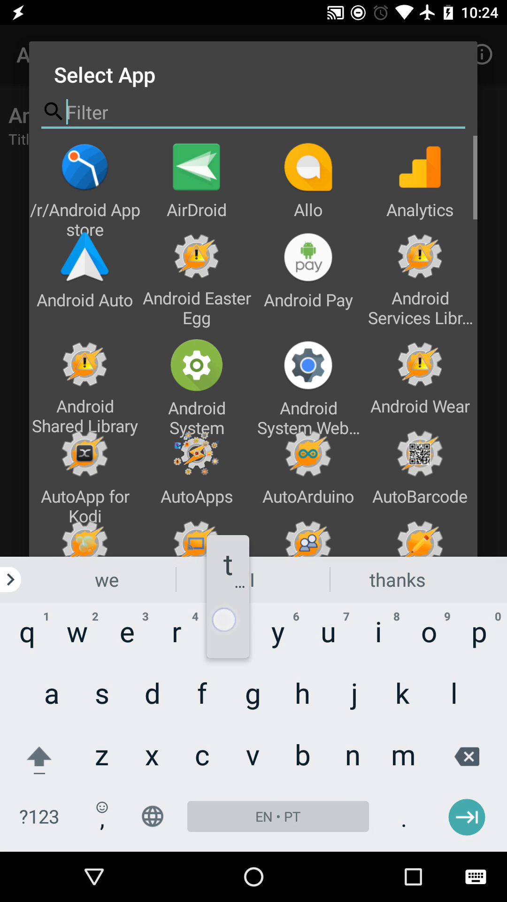
Choose Tasker as the app for a new blocking rule.
click(197, 365)
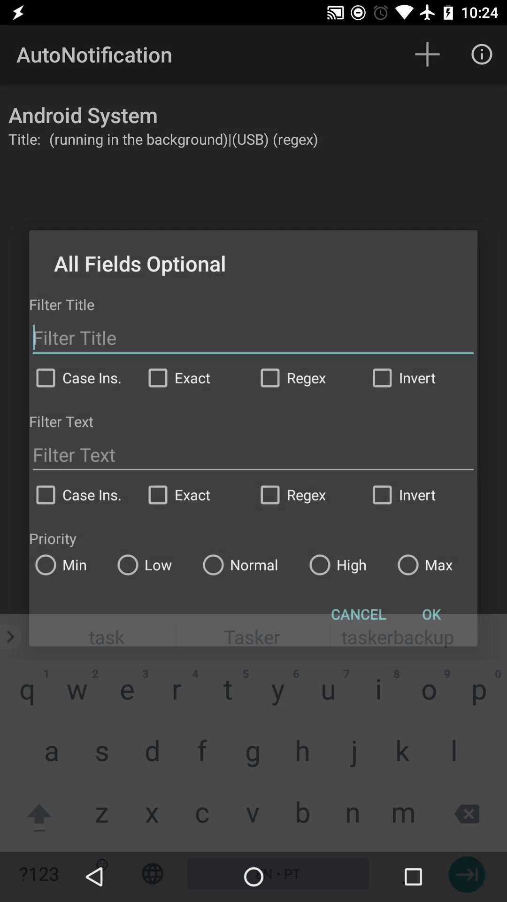